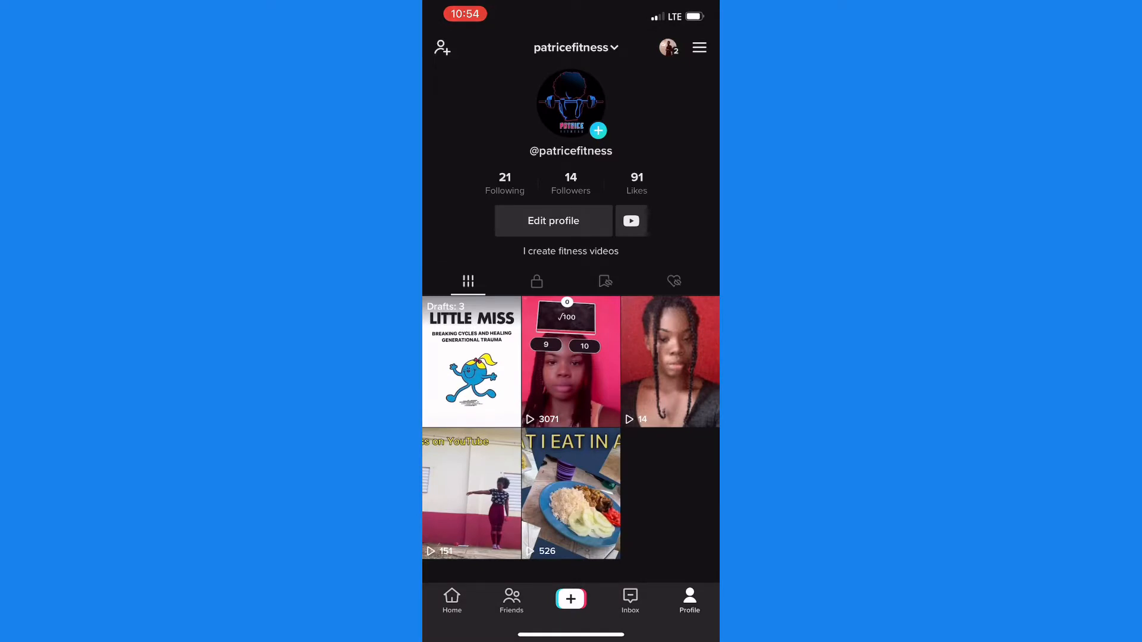
- Show the profile menu with creator tools, business suite and settings options
click(699, 48)
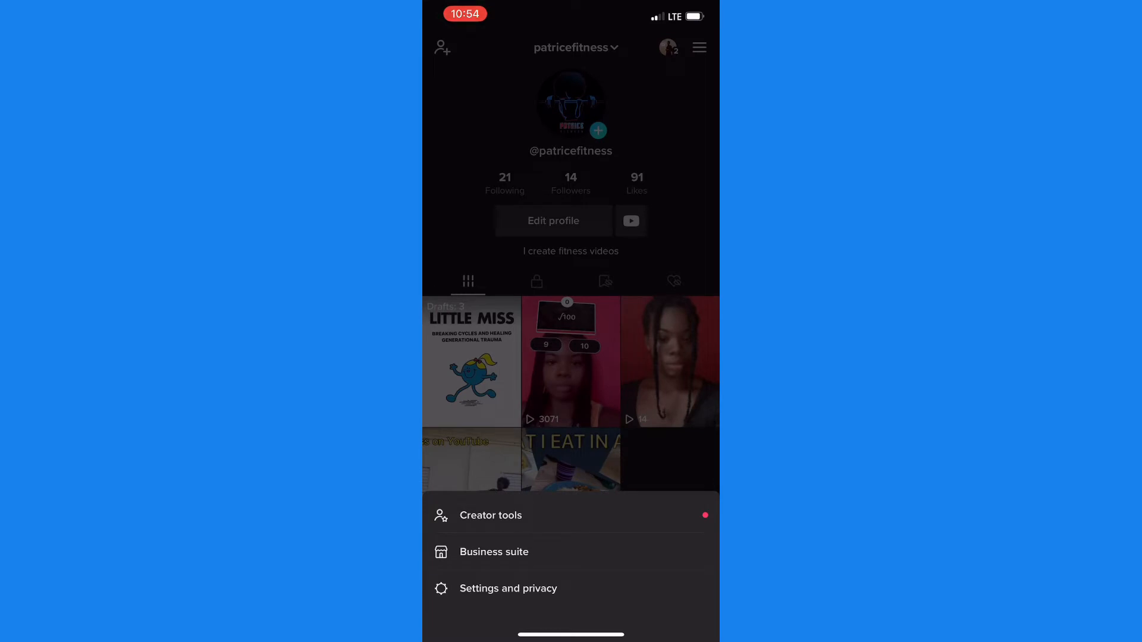
- Reach Restricted Mode through Settings and privacy > Digital Wellbeing
click(508, 589)
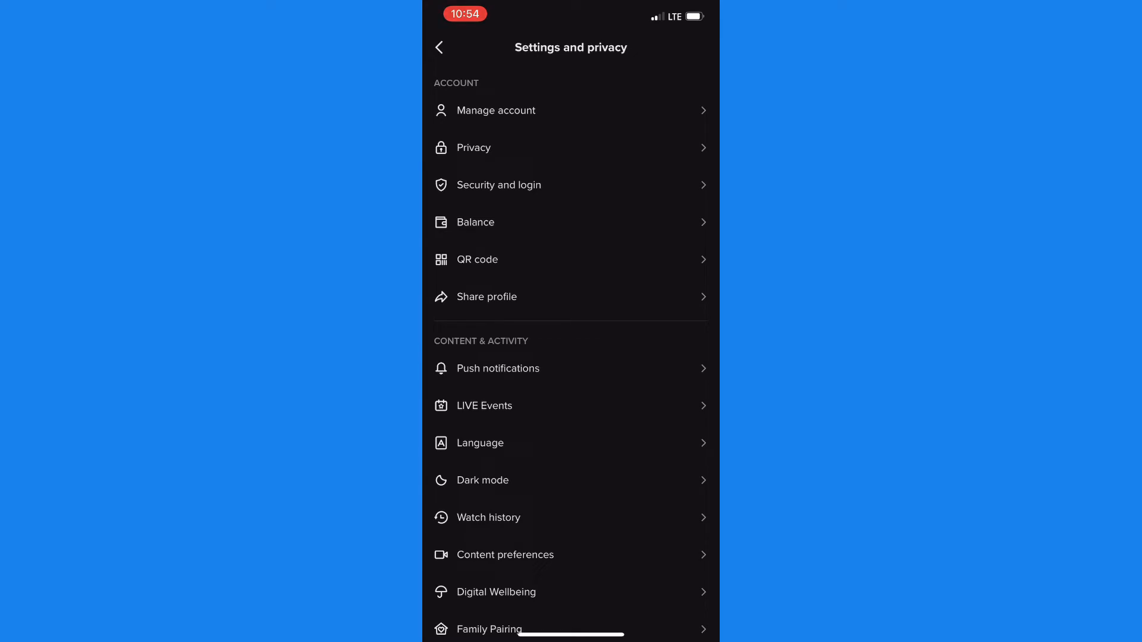
scroll(down, 3)
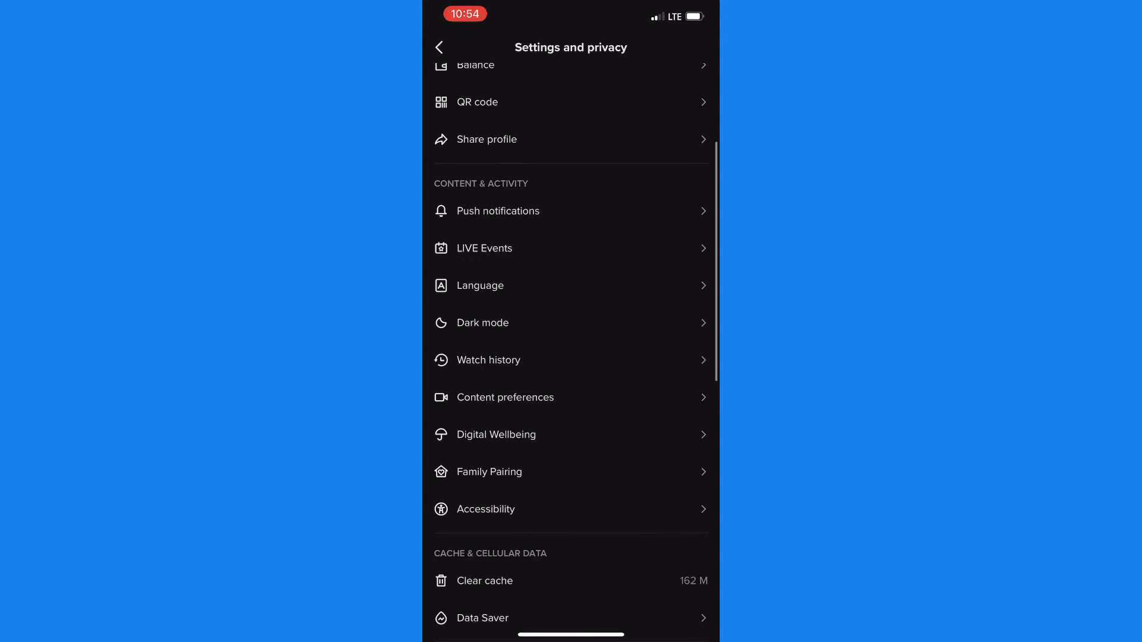
click(508, 435)
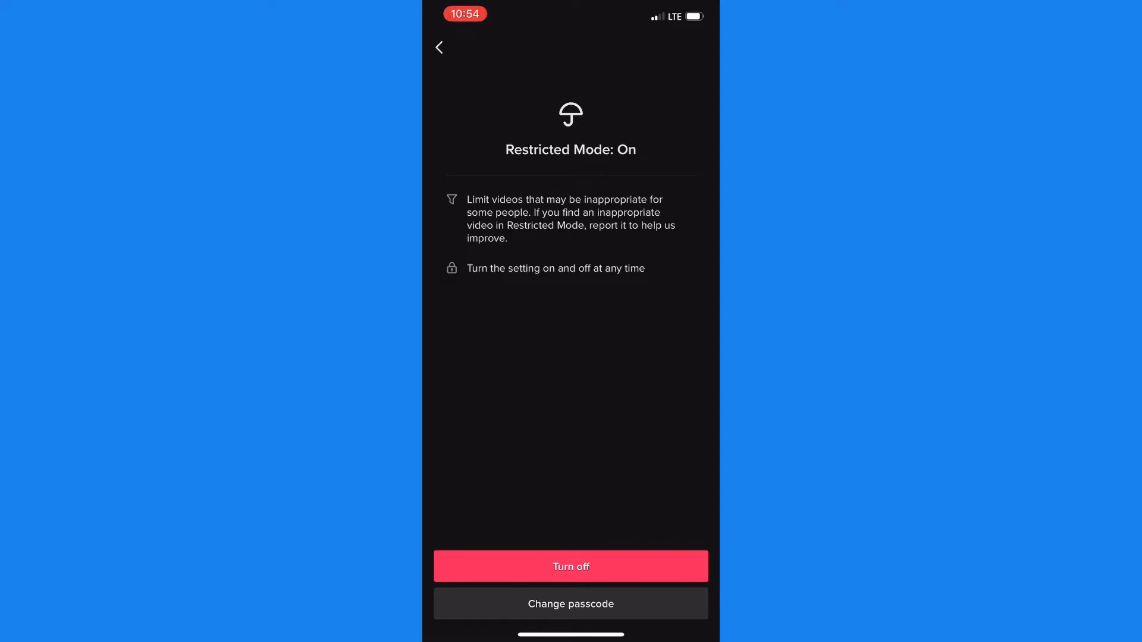
- Switch Restricted Mode off, confirming with the passcode on the keypad
click(570, 566)
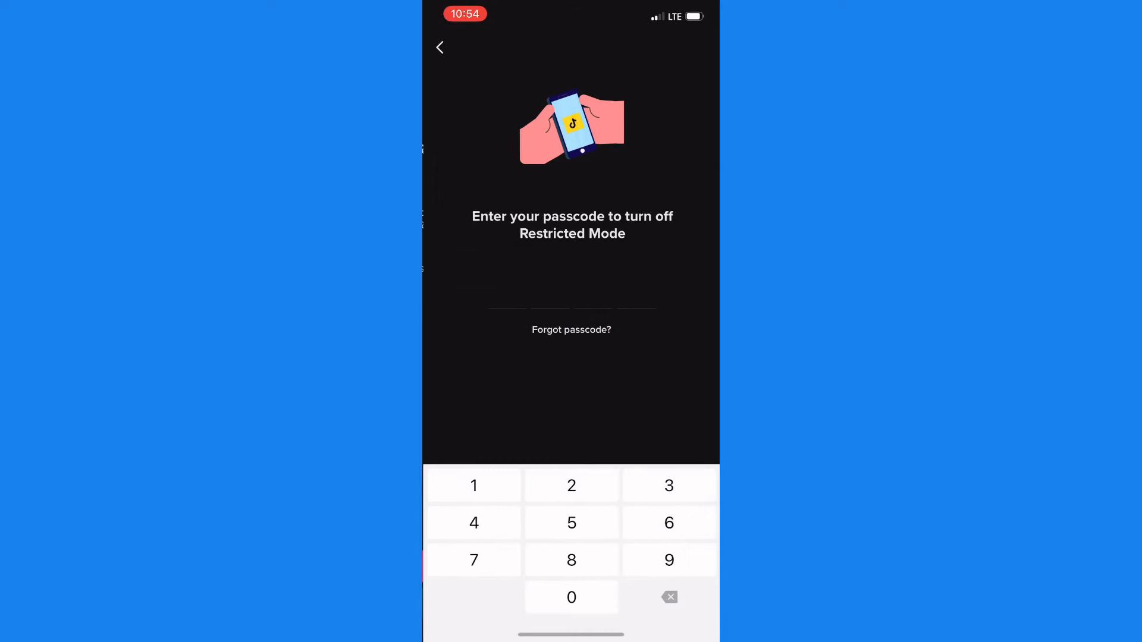
click(473, 522)
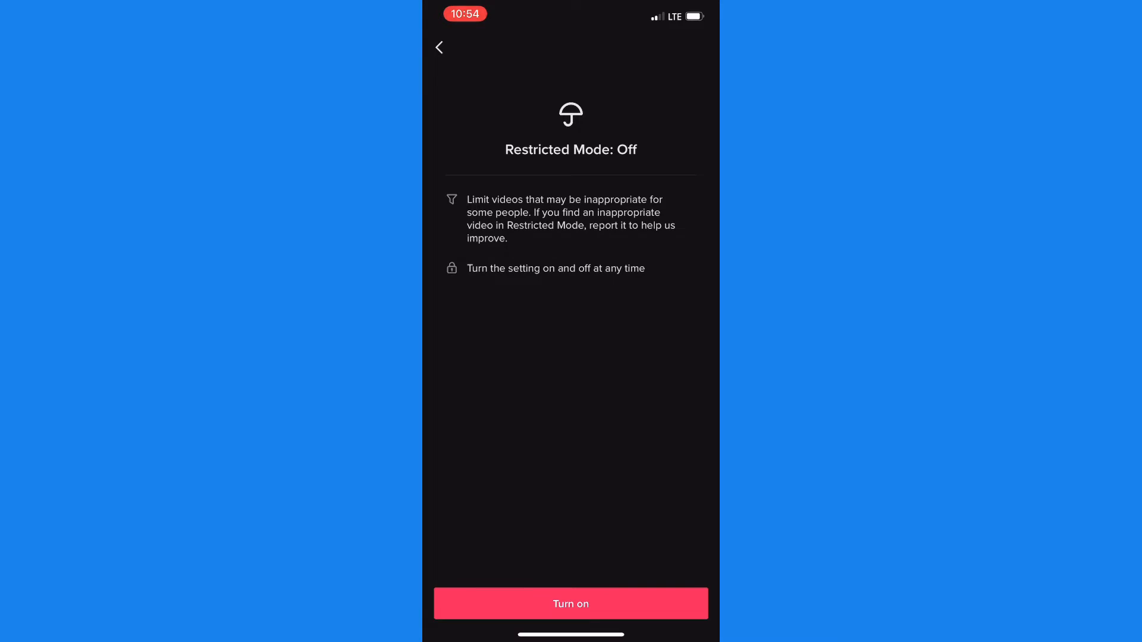
- Leave Restricted Mode and reach the Report a problem help page
click(439, 48)
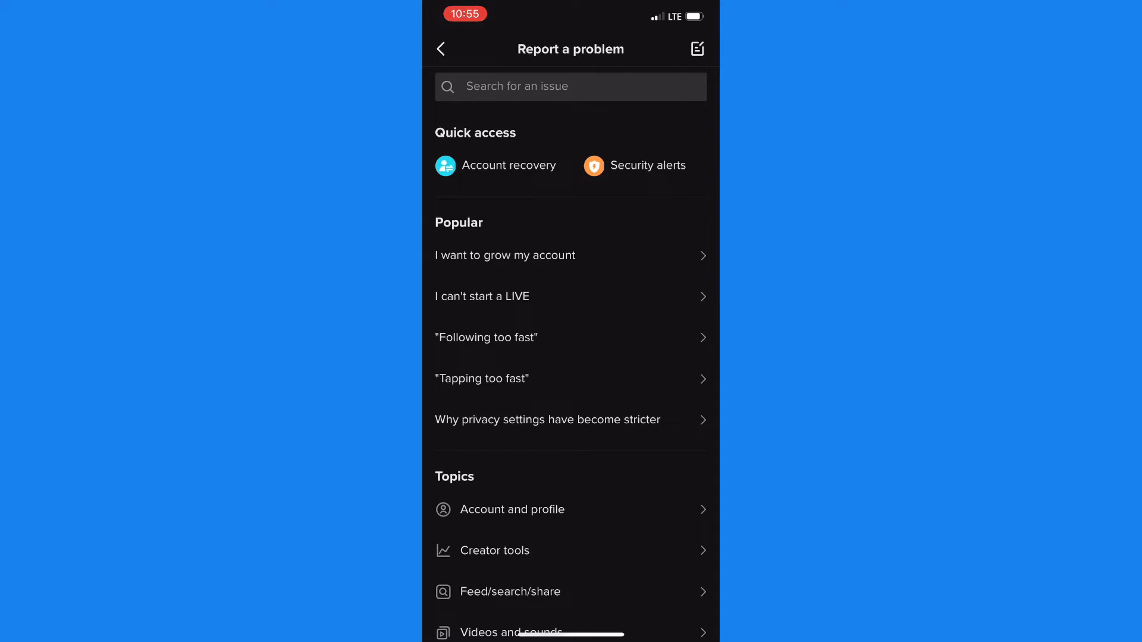
- From the Account and profile topic, start a new blank feedback report
click(512, 510)
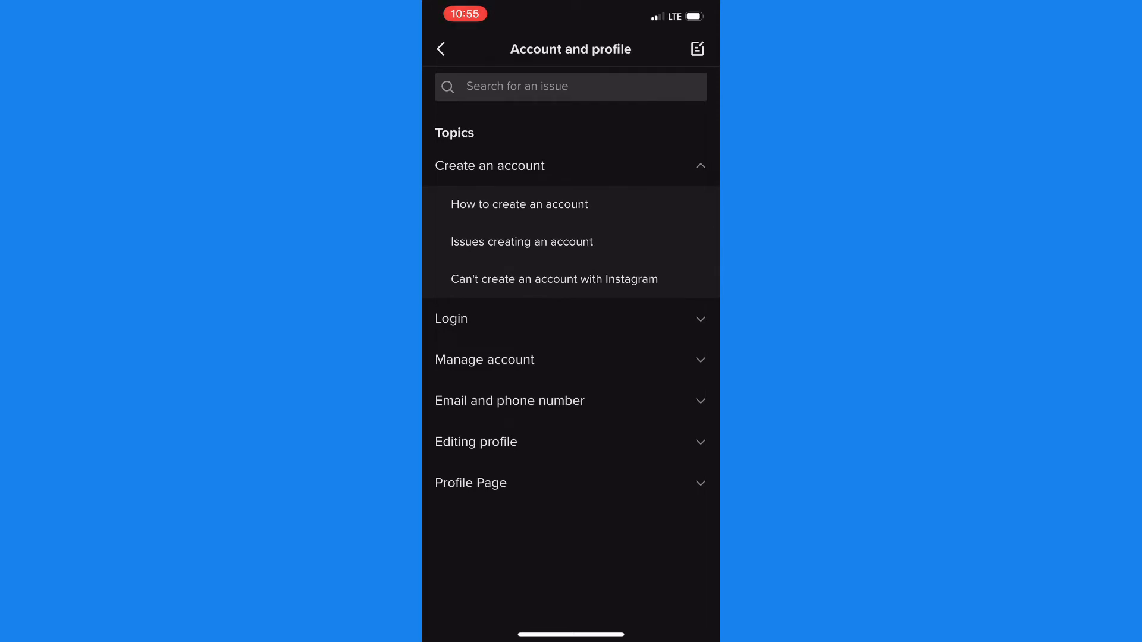
click(696, 47)
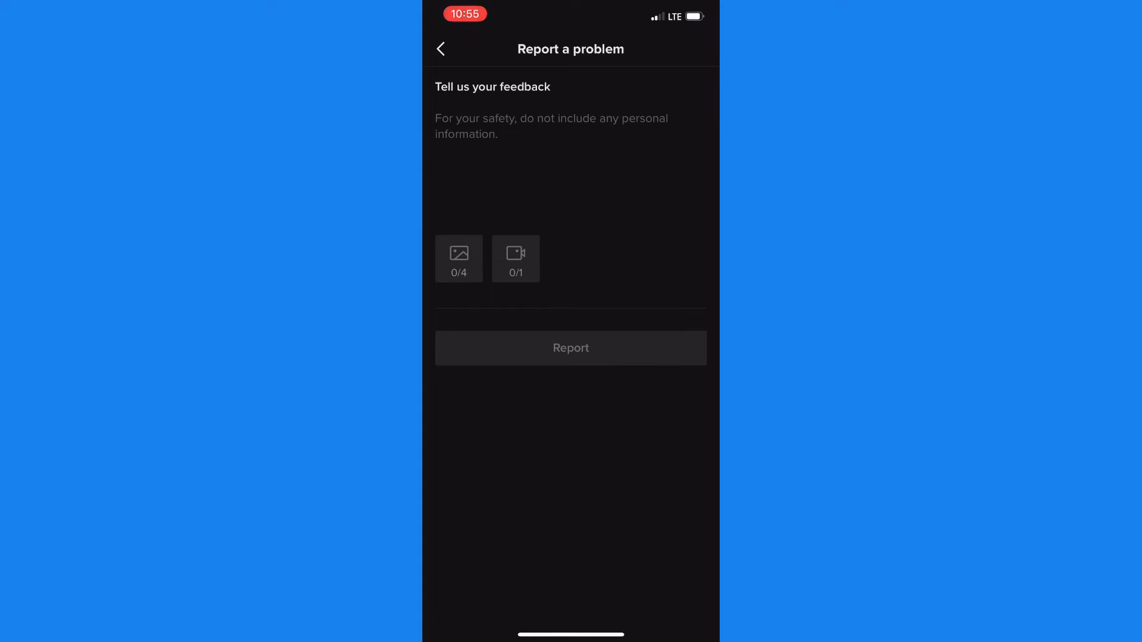
- Write the beginning of the problem description in the feedback box and dismiss the keyboard
click(551, 127)
text(Im)
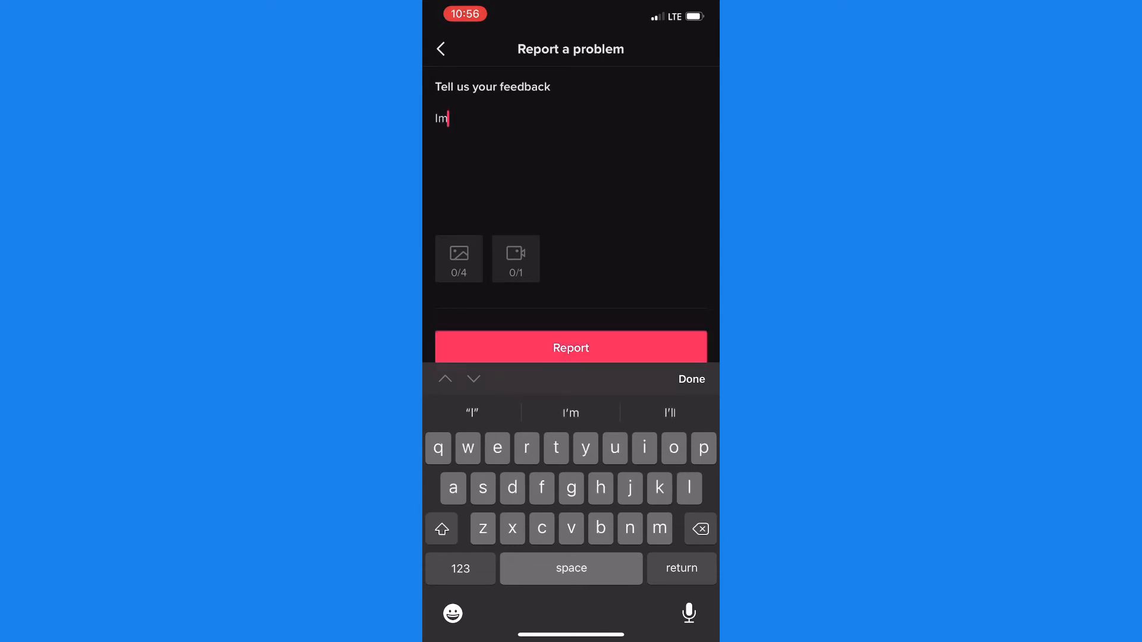
click(690, 380)
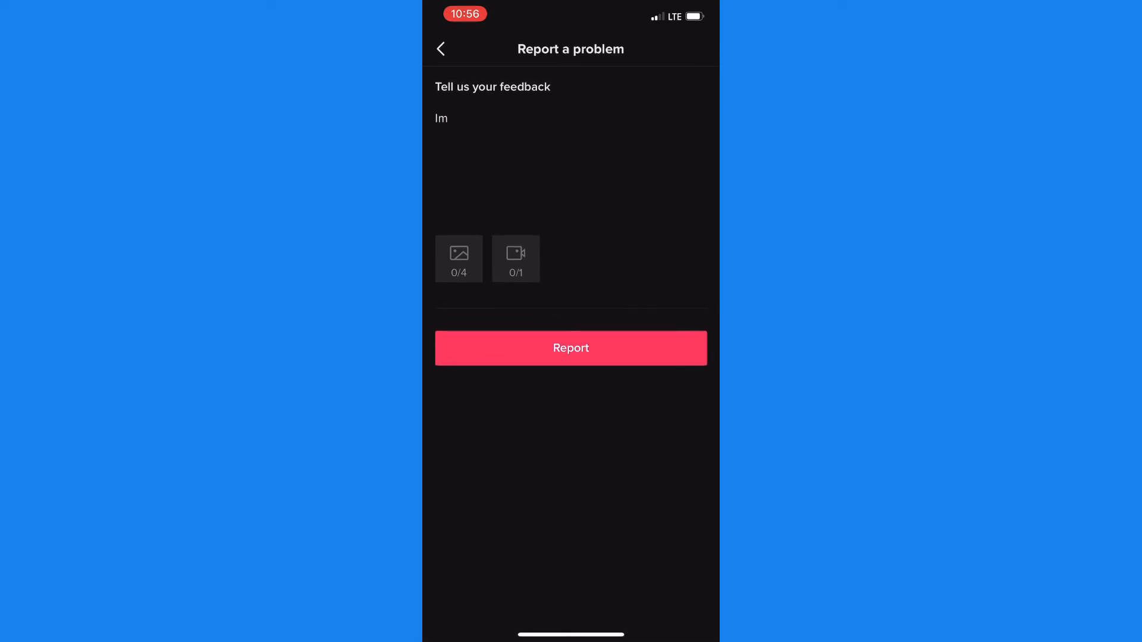